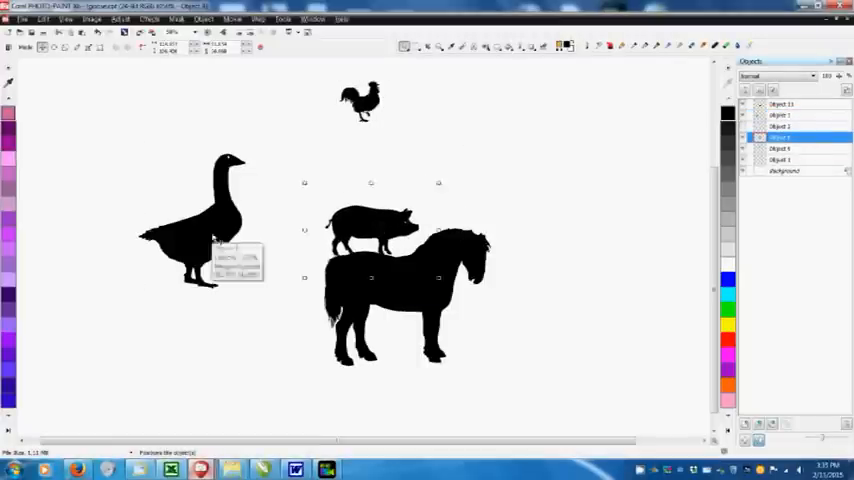
Step: Drag an animal silhouette into the stack beneath the apple tree inside the black frame
{"action": "left_click_drag", "start_coordinate": [197, 210], "coordinate": [360, 175]}
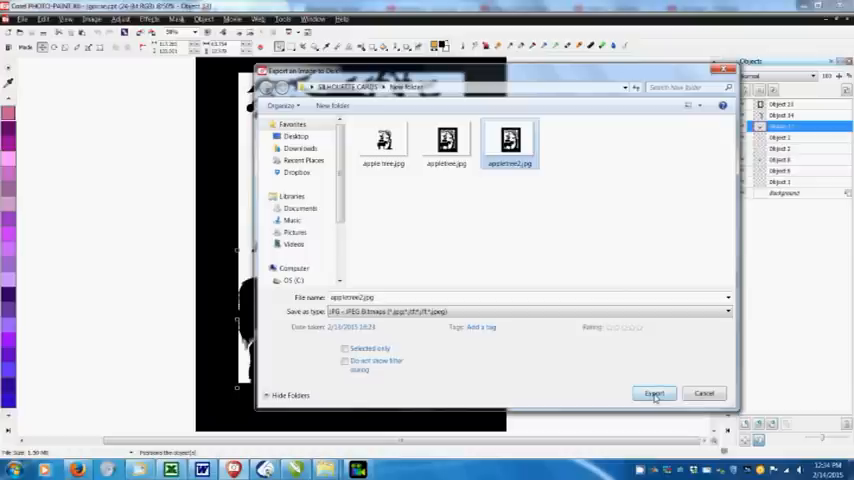
Step: Export the picture as appletree2.jpg, accepting the merge of objects into the background
{"action": "left_click", "coordinate": [654, 393]}
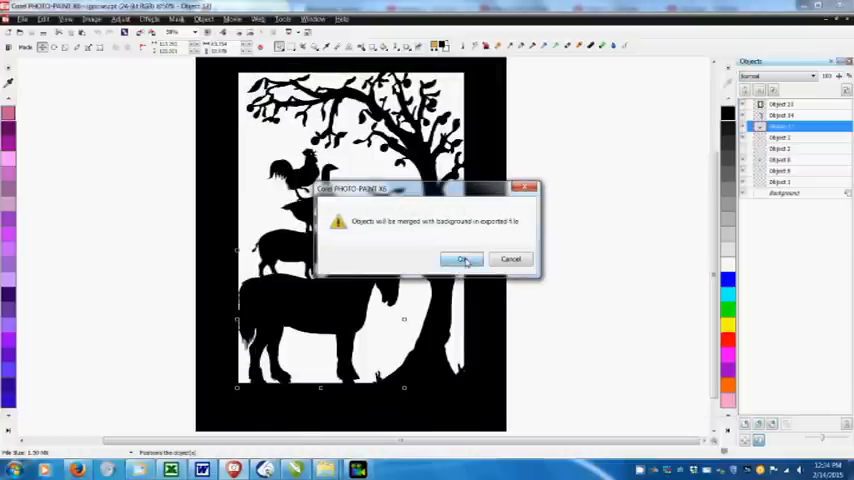
{"action": "left_click", "coordinate": [461, 260]}
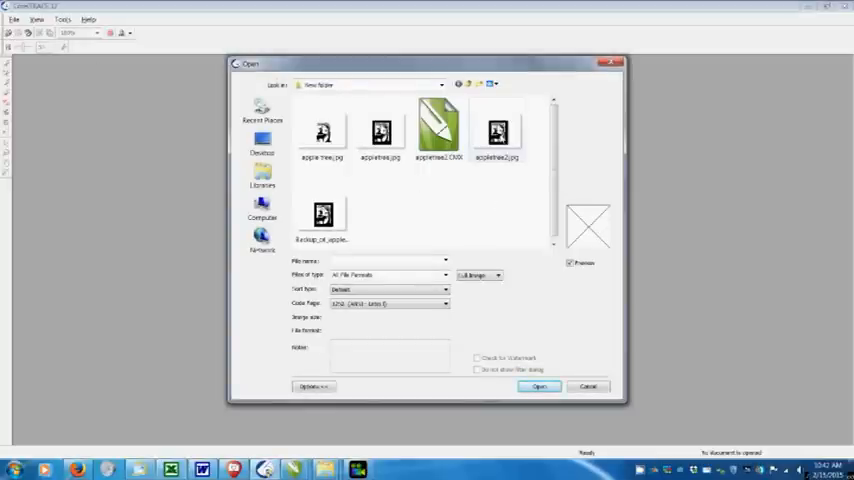
Step: Open appletree2.jpg, convert it to black and white, and start tracing it
{"action": "left_click", "coordinate": [539, 387]}
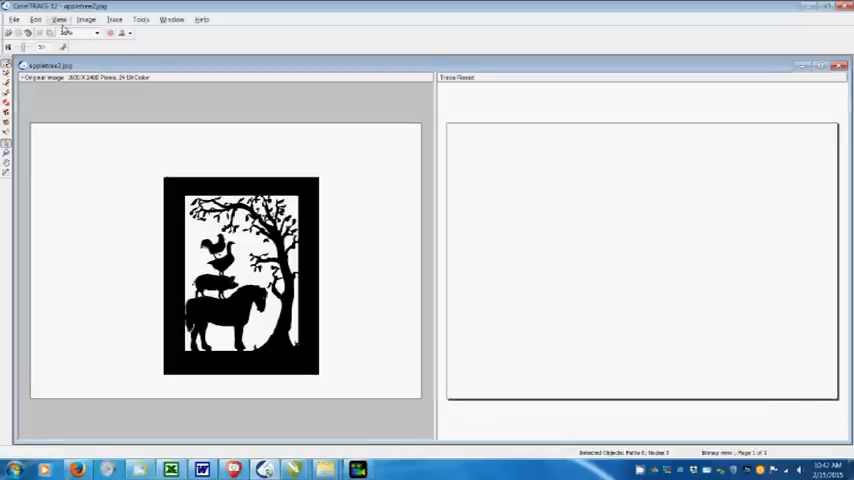
{"action": "left_click", "coordinate": [86, 19]}
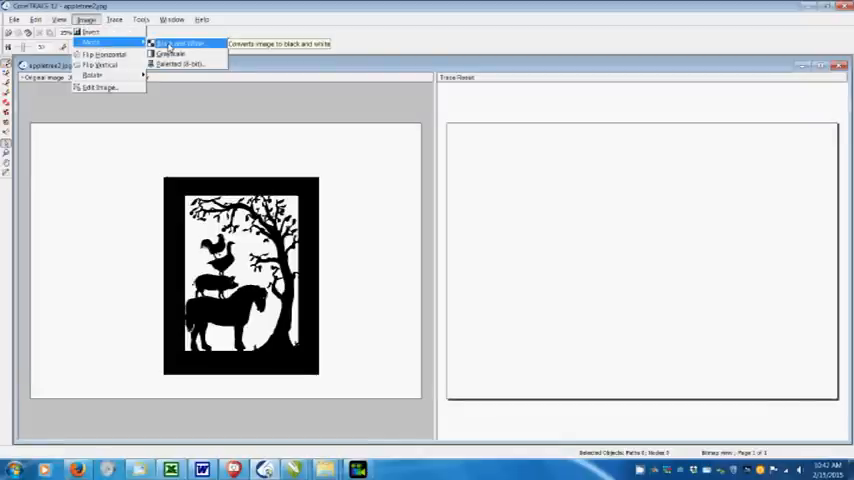
{"action": "left_click", "coordinate": [180, 43]}
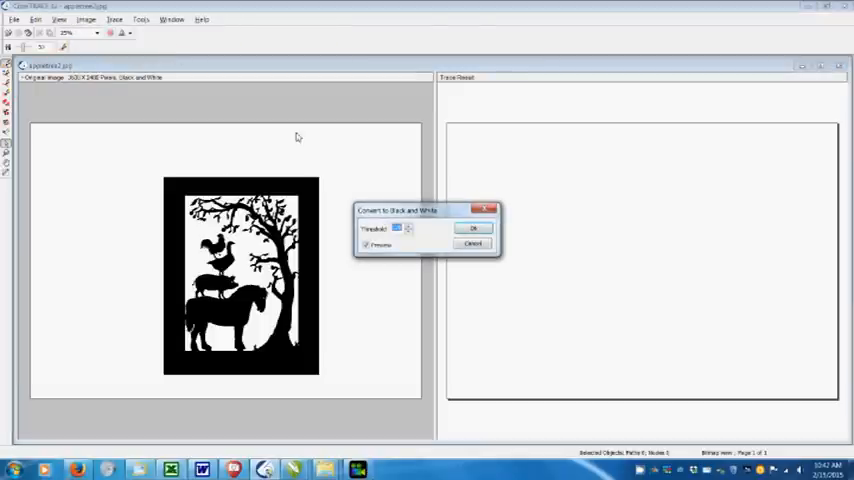
{"action": "left_click", "coordinate": [472, 228]}
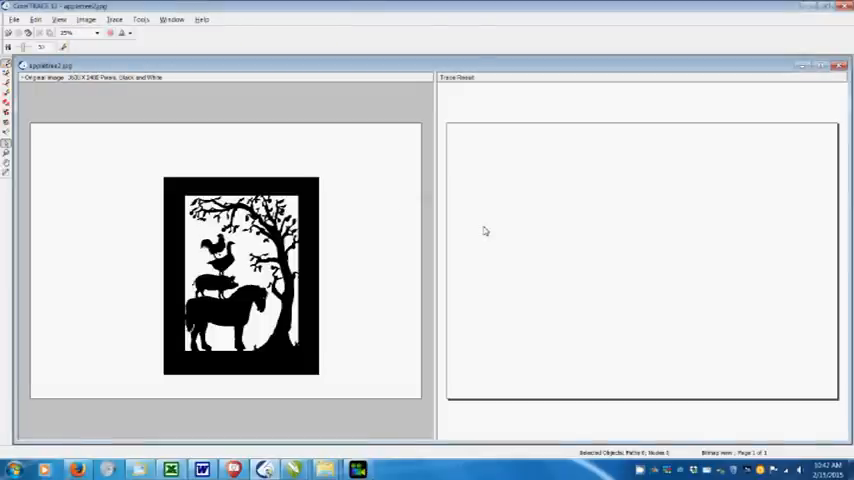
{"action": "left_click", "coordinate": [114, 19]}
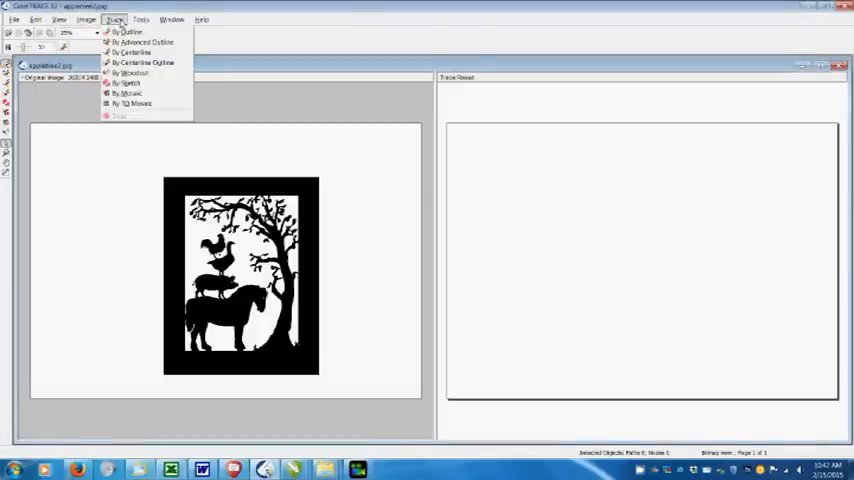
{"action": "left_click", "coordinate": [140, 62]}
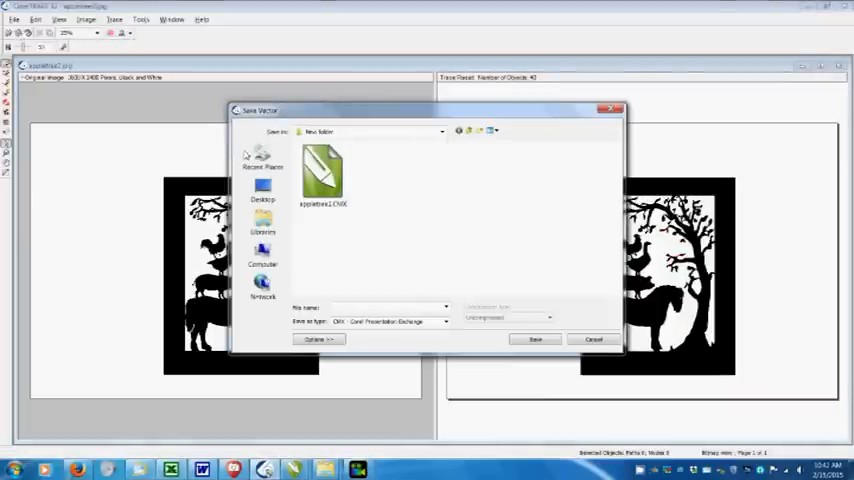
Step: Save the traced vectors as appletree2.CMX
{"action": "left_click", "coordinate": [322, 178]}
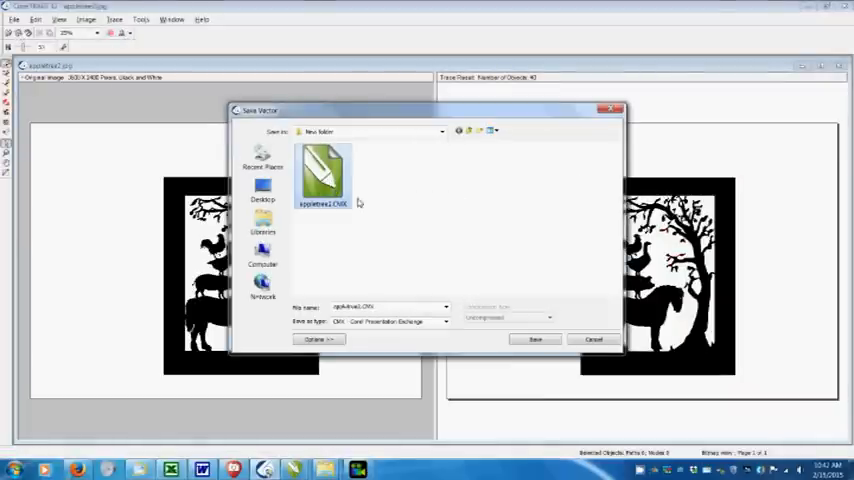
{"action": "left_click", "coordinate": [535, 339]}
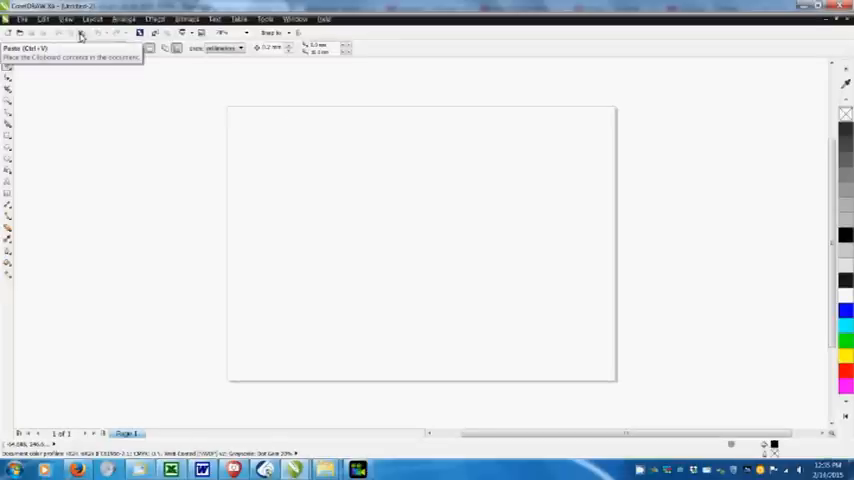
Step: Paste the traced silhouette onto the new CorelDRAW page as a grouped object
{"action": "left_click", "coordinate": [80, 33]}
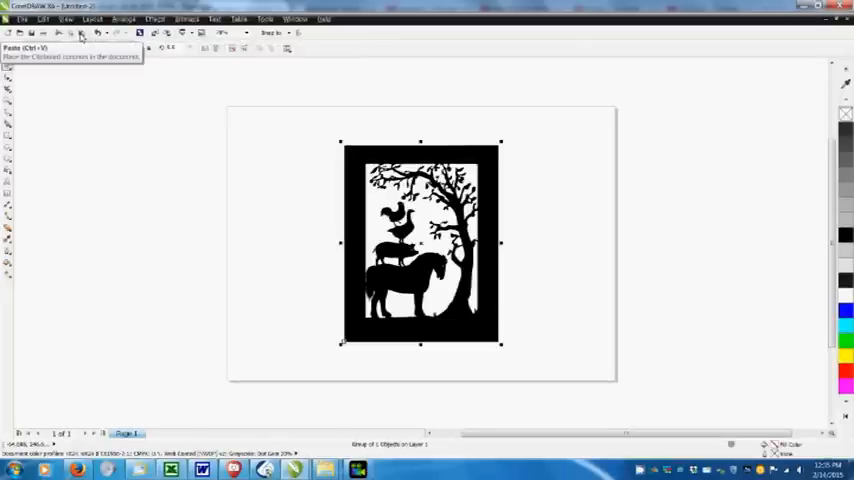